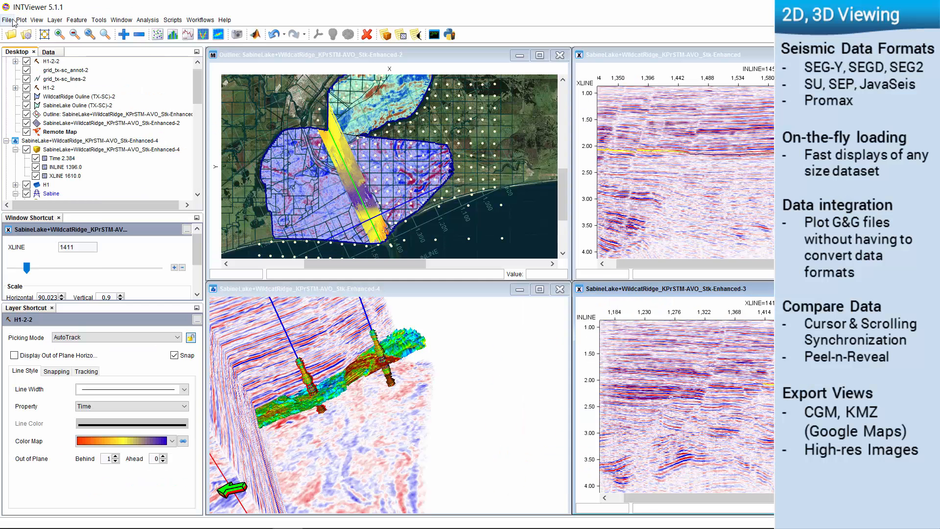
Review the supported seismic file types in the Open seismic data dialog, then cancel it
{"action": "left_click", "coordinate": [577, 359]}
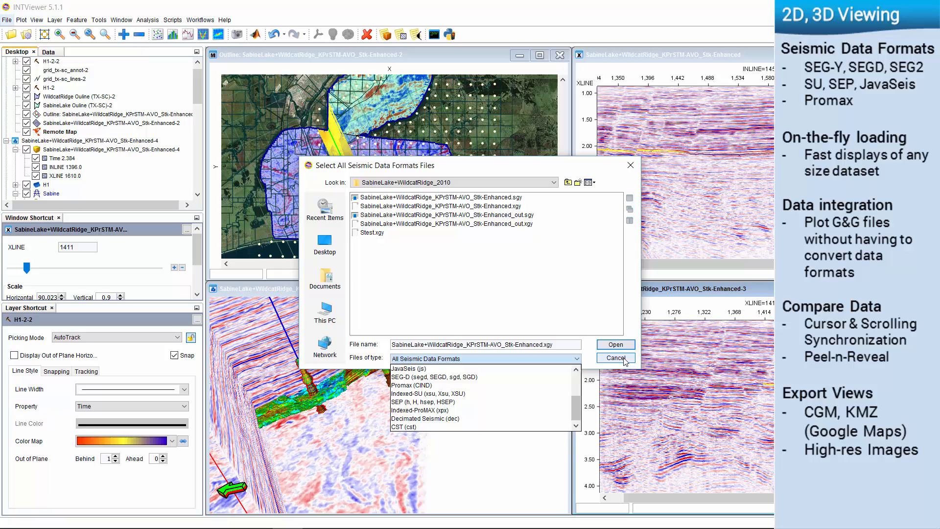
{"action": "left_click", "coordinate": [615, 358]}
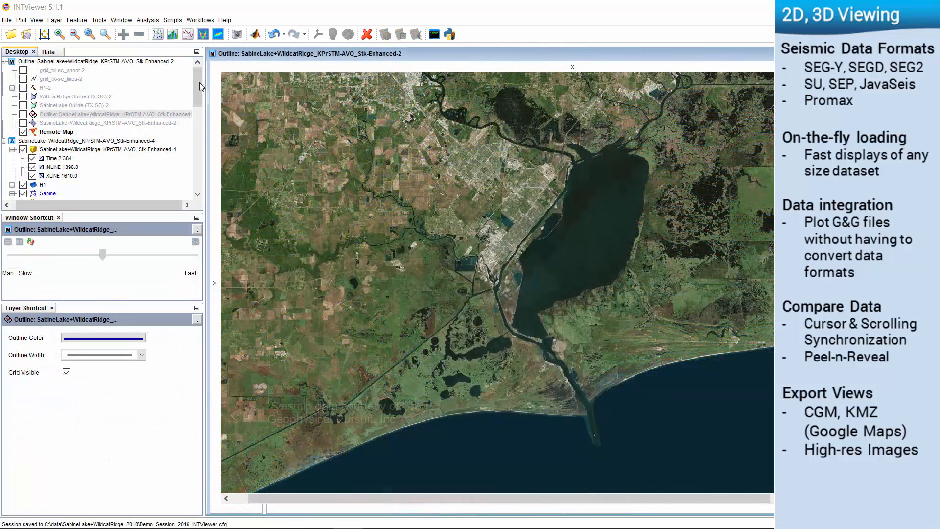
{"action": "left_click", "coordinate": [24, 114]}
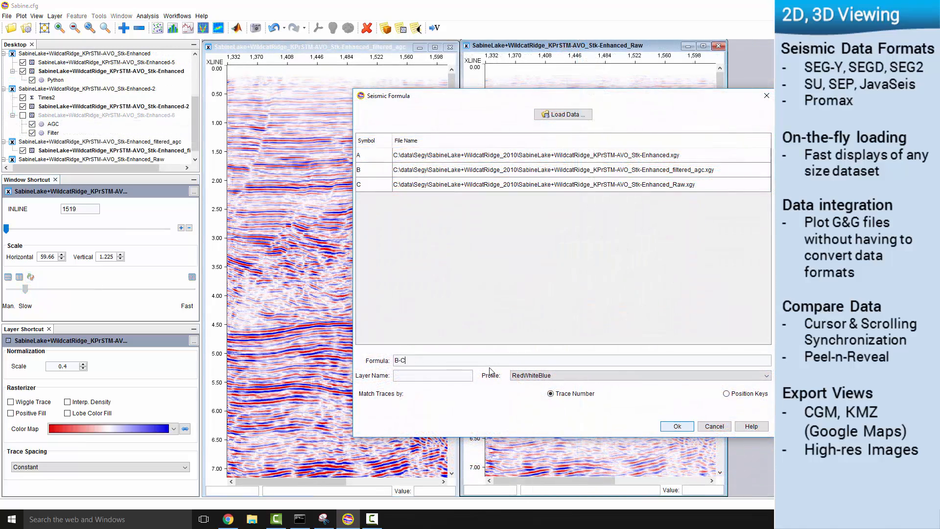
Name the B-C formula layer 'Difference' and confirm its creation
{"action": "type", "text": "Difference"}
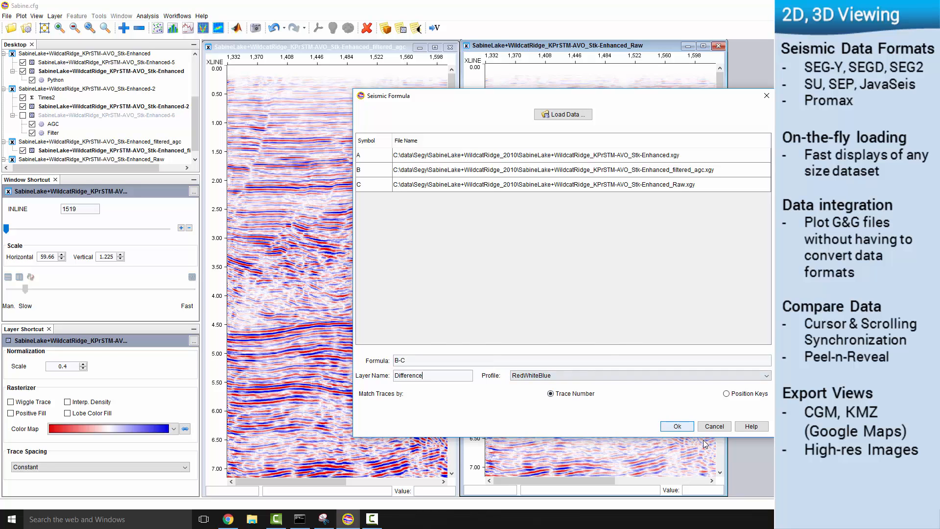
{"action": "left_click", "coordinate": [676, 426]}
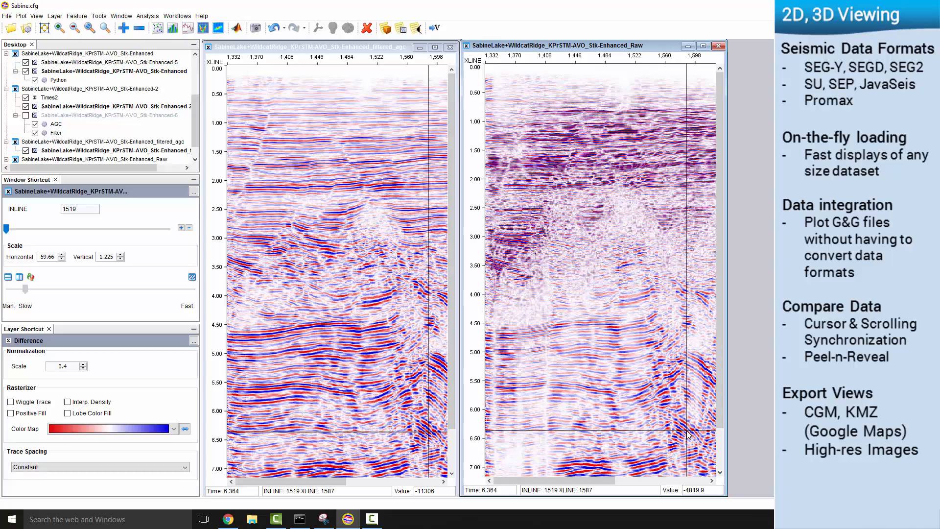
{"action": "left_click", "coordinate": [7, 15]}
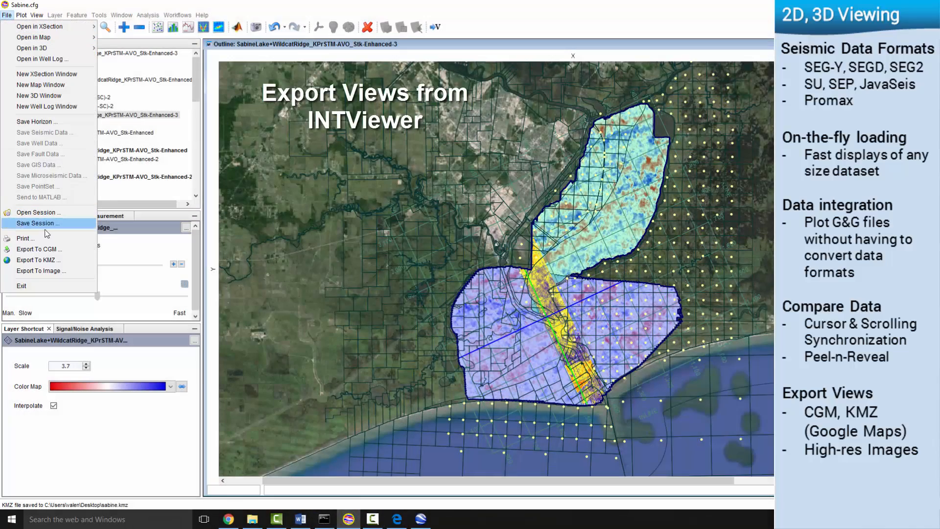
Export the map view to KMZ as 'sabine' on the Desktop
{"action": "left_click", "coordinate": [38, 260]}
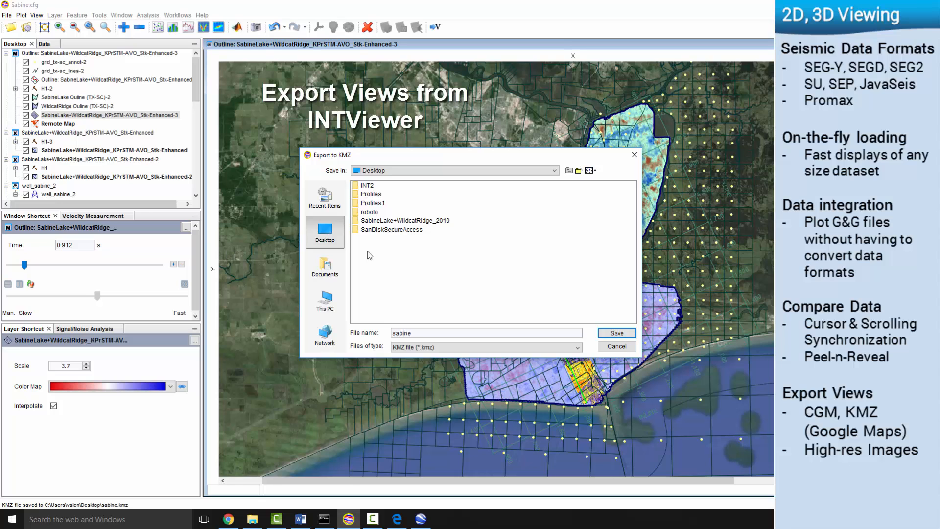
{"action": "left_click", "coordinate": [616, 332]}
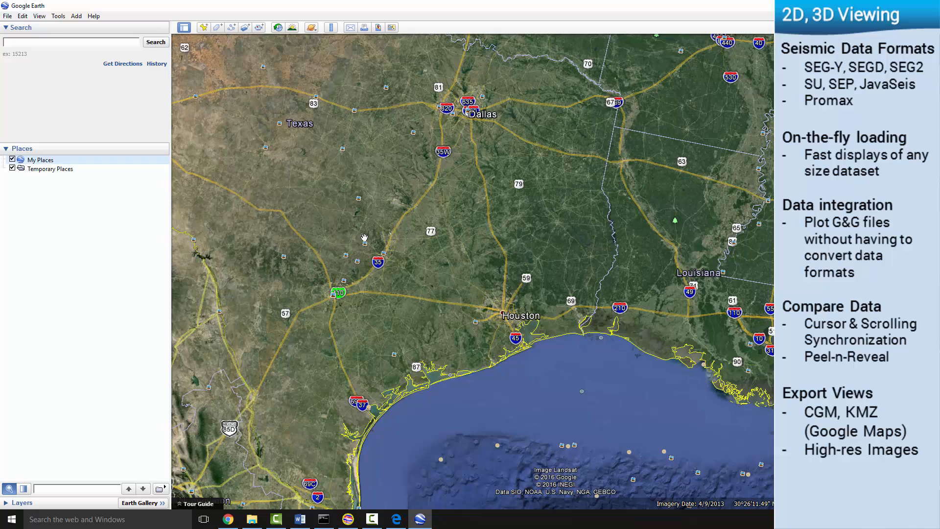
Load sabine.kmz from the Desktop into Google Earth
{"action": "left_click", "coordinate": [7, 16]}
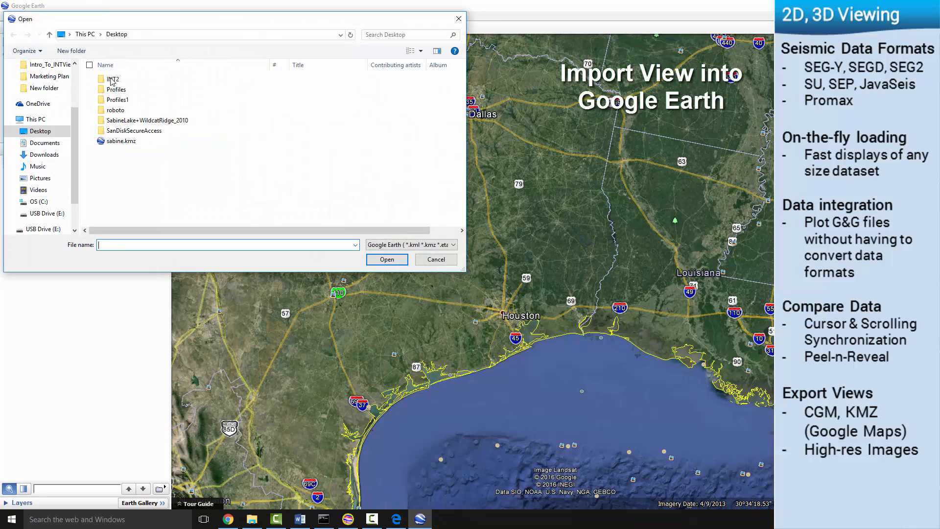
{"action": "left_click", "coordinate": [435, 258]}
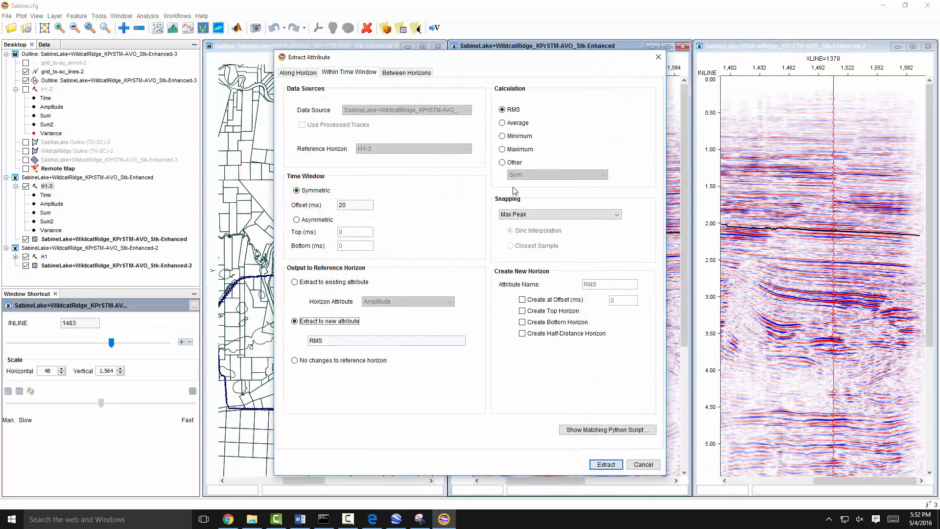
Extract a Standard Deviation attribute onto the horizon and acknowledge completion
{"action": "left_click", "coordinate": [502, 162]}
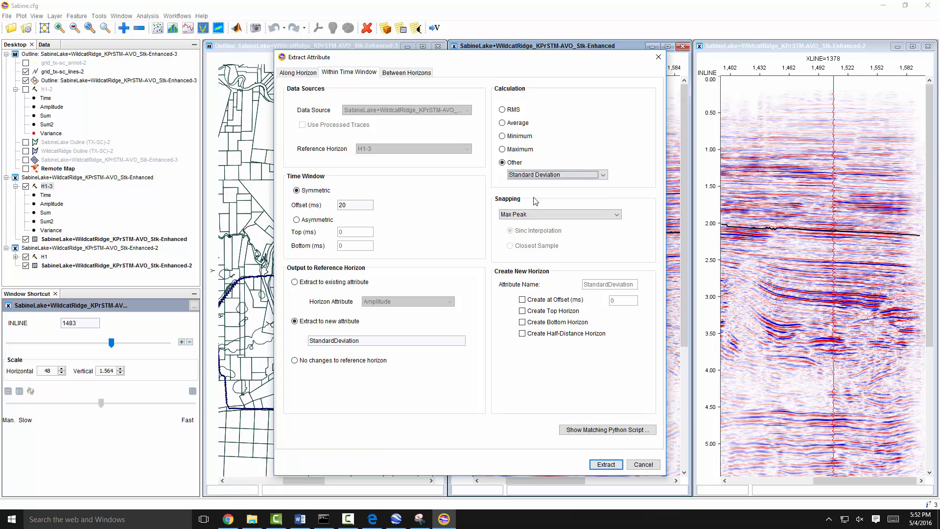
{"action": "left_click", "coordinate": [605, 464]}
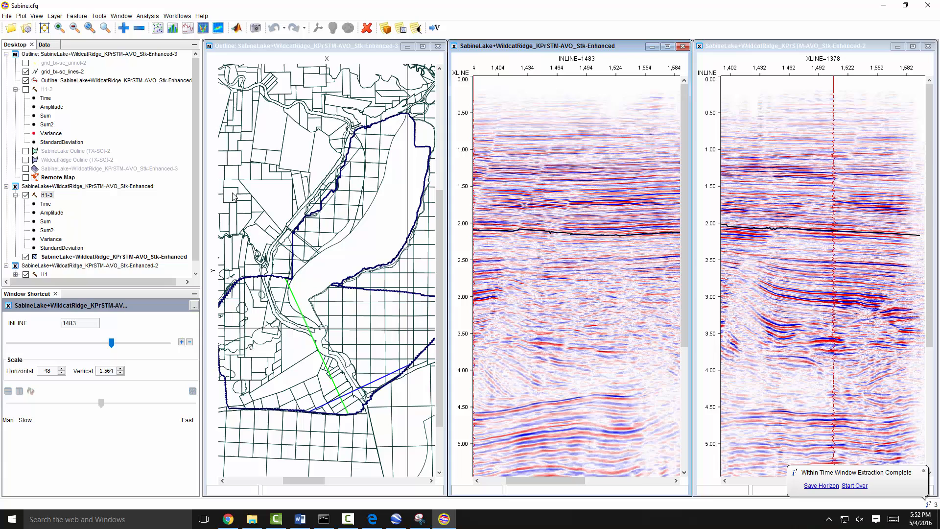
{"action": "left_click", "coordinate": [821, 486]}
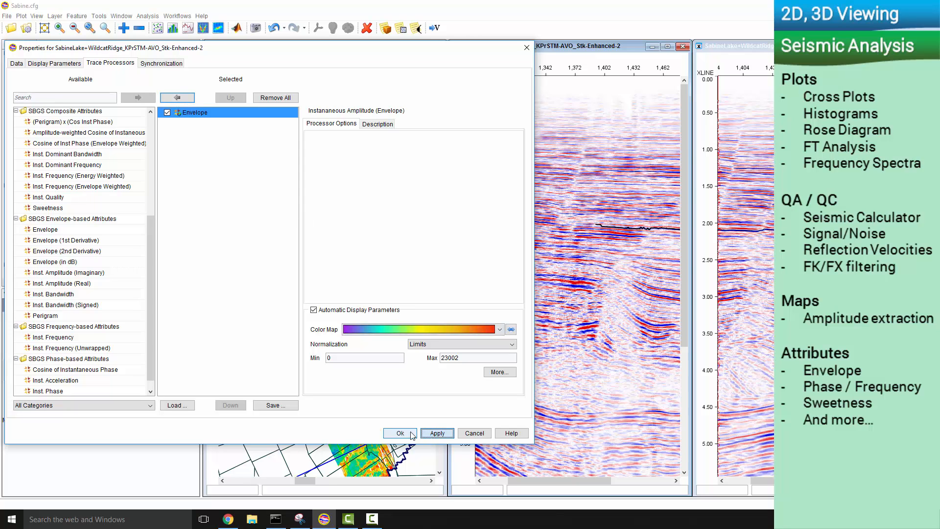
Apply the Envelope trace processor to the Enhanced-2 seismic layer
{"action": "left_click", "coordinate": [436, 433]}
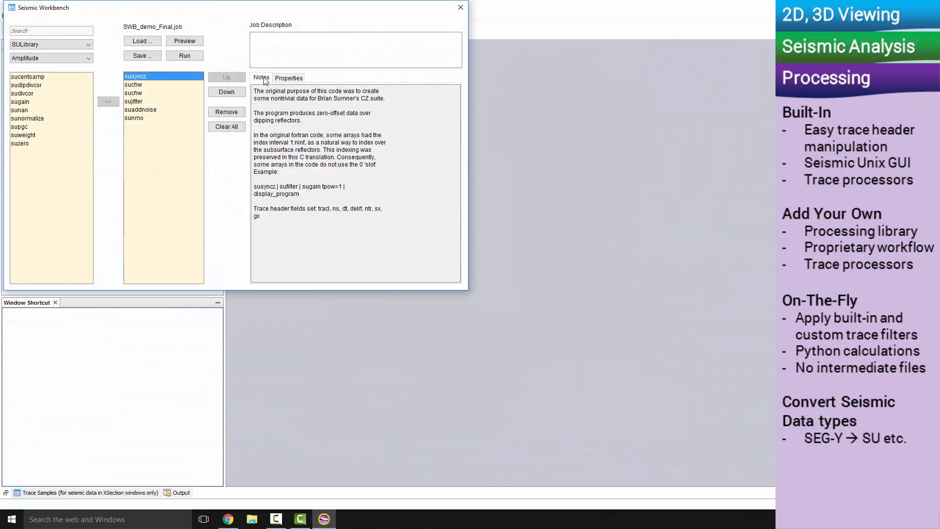
Inspect the suaddnoise step's parameters and run the SWB_demo_Final job
{"action": "left_click", "coordinate": [140, 110]}
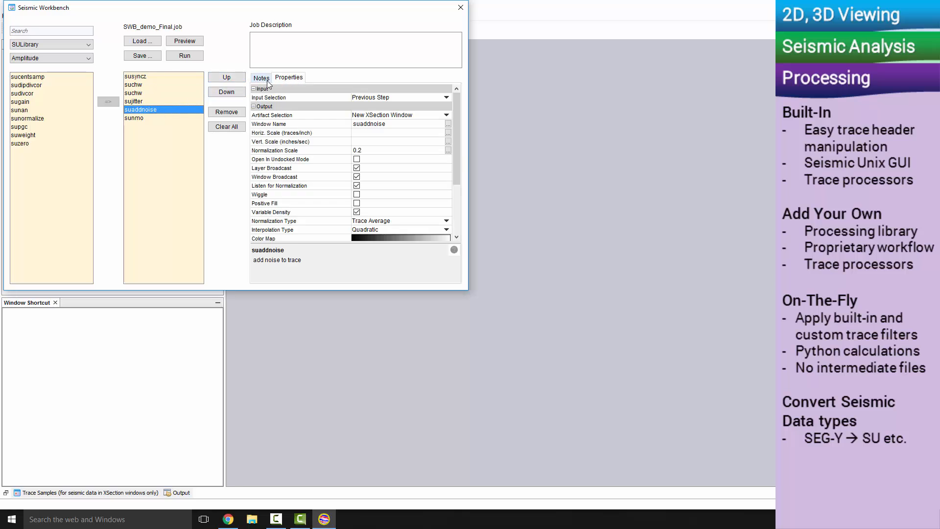
{"action": "left_click", "coordinate": [184, 55]}
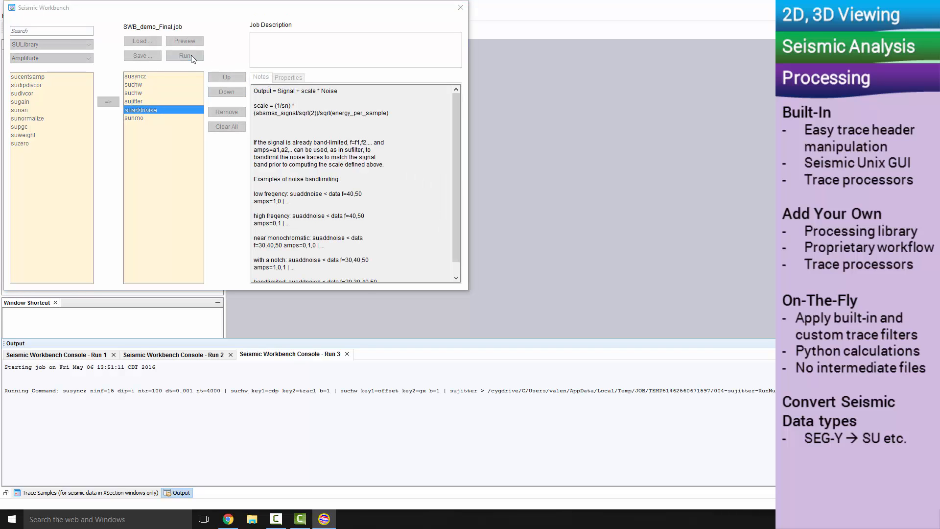
{"action": "left_click", "coordinate": [184, 55]}
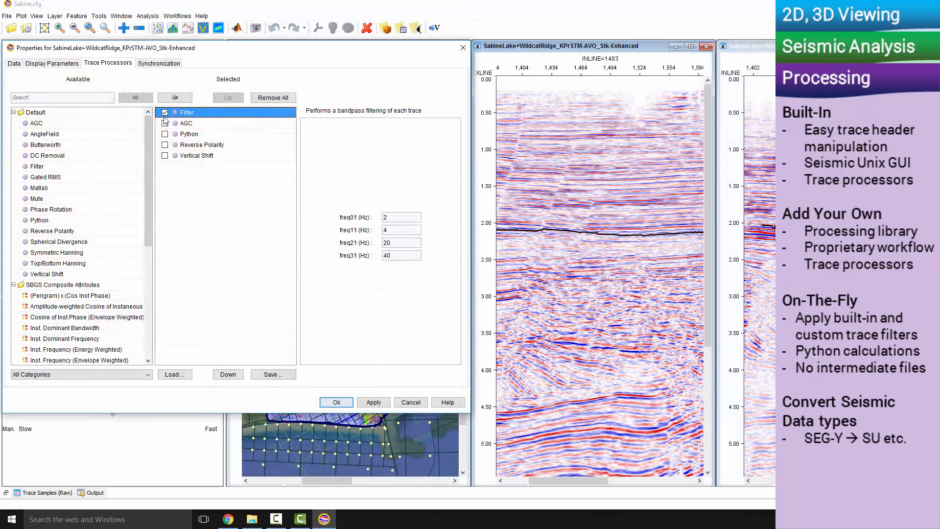
Enable AGC and the remaining processors and confirm the Enhanced layer's processing chain
{"action": "left_click", "coordinate": [186, 123]}
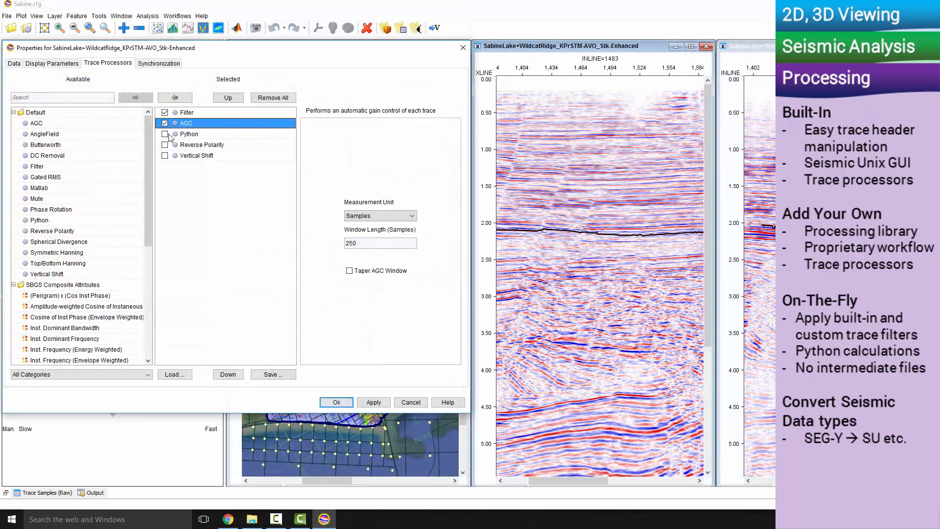
{"action": "left_click", "coordinate": [189, 134]}
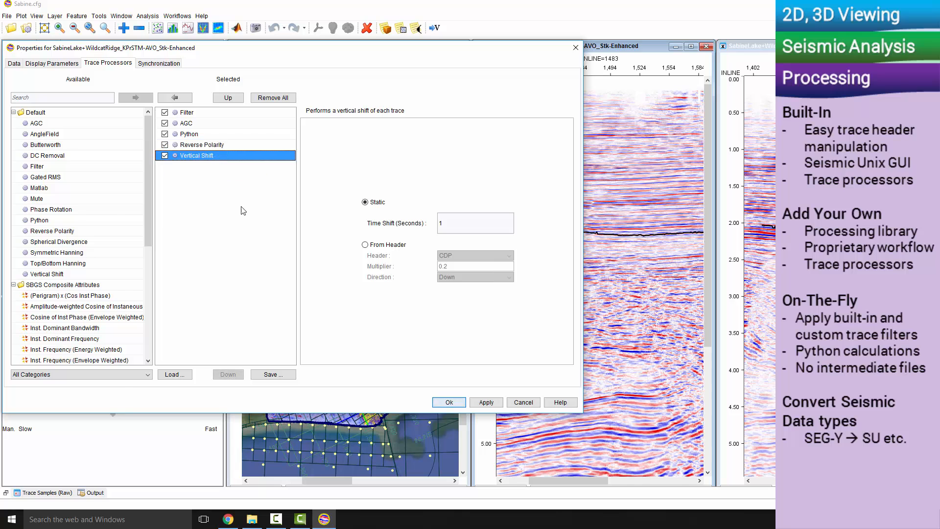
{"action": "left_click", "coordinate": [448, 401]}
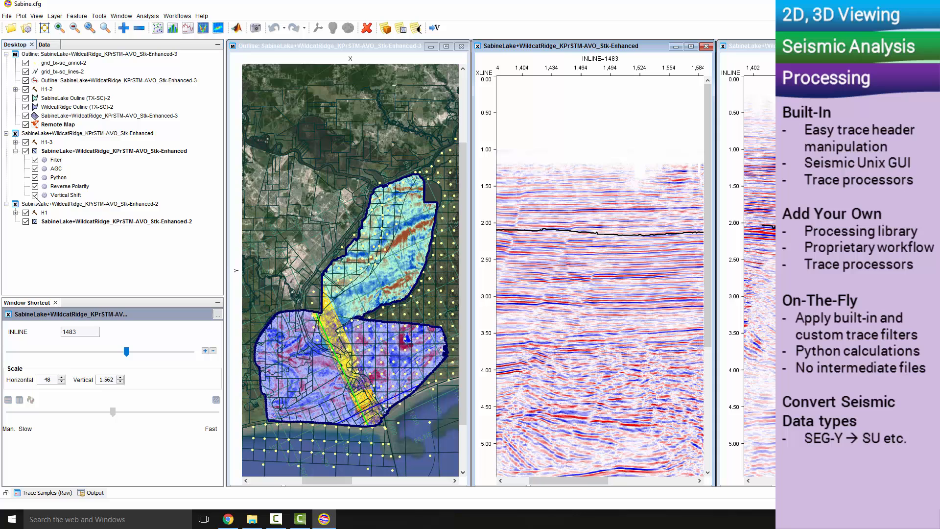
Switch off a trace processor on the Enhanced layer in the Desktop tree
{"action": "left_click", "coordinate": [34, 177]}
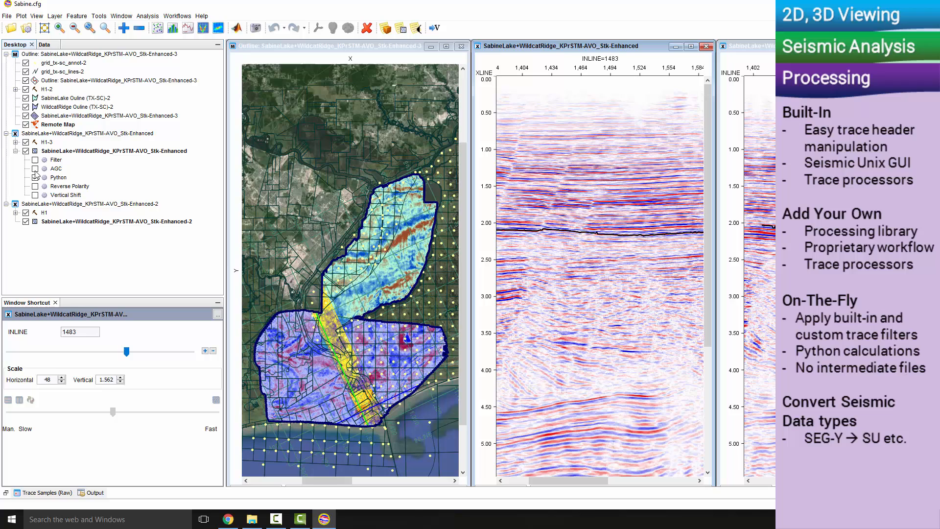
{"action": "mouse_move", "coordinate": [56, 169]}
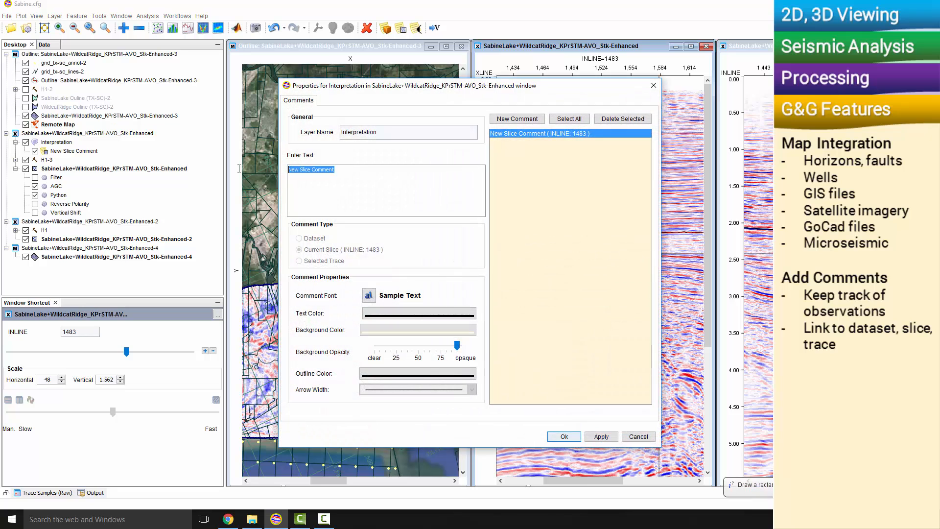
Set the slice comment text to 'Interpretation Needs Work' and confirm it
{"action": "type", "text": "Interpretation Needs Work"}
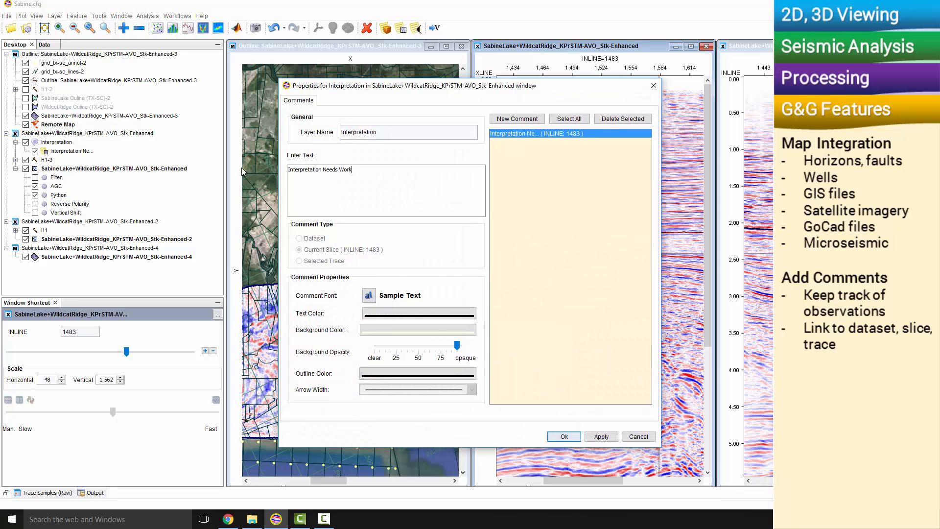
{"action": "left_click", "coordinate": [563, 436]}
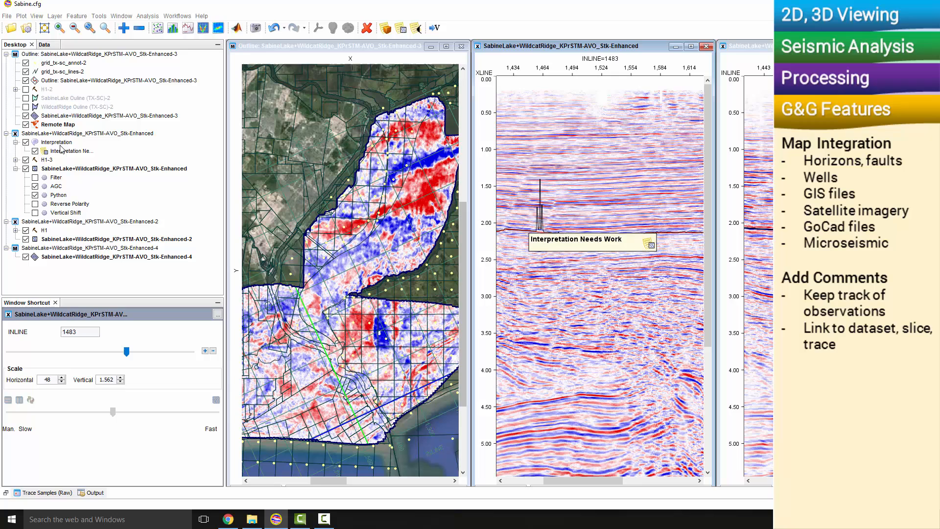